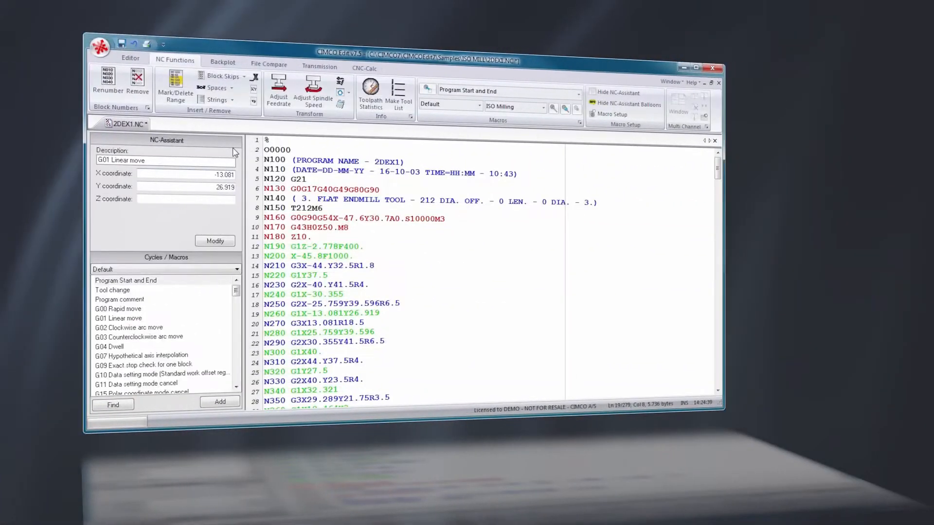
Step: Display the 640M MZK Mazatrol program in the editor window
{"action": "left_click", "coordinate": [221, 60]}
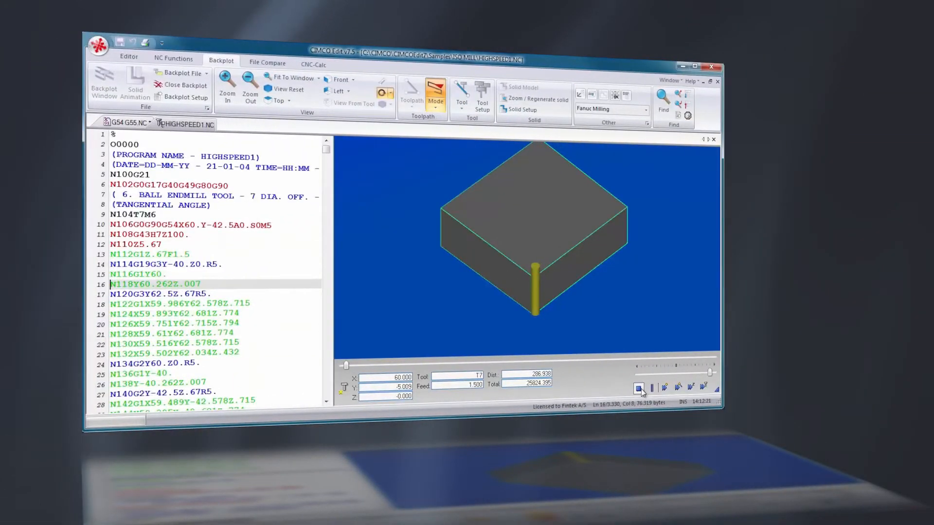
{"action": "left_click", "coordinate": [267, 64]}
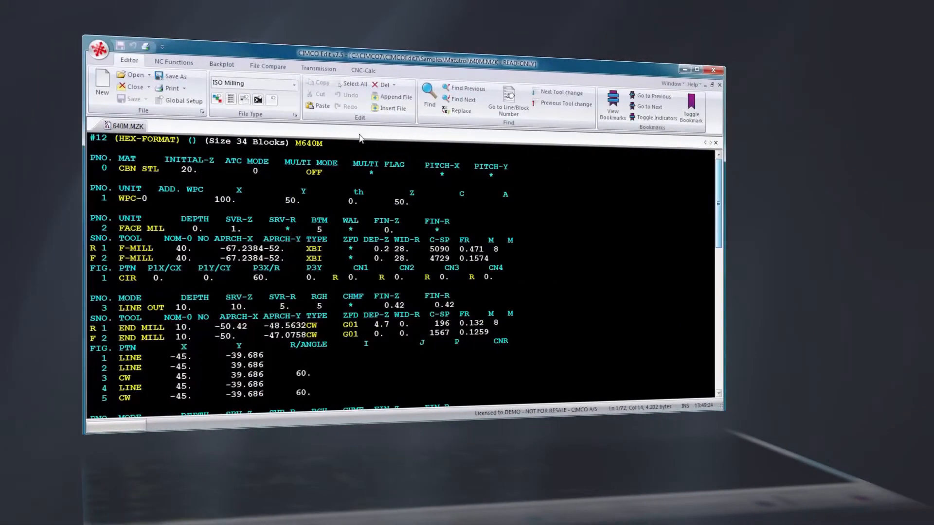
Step: Load 2DEX1.NC and divide its coordinate, arc and feed values by 25.4 with 4 decimals
{"action": "left_click", "coordinate": [132, 75]}
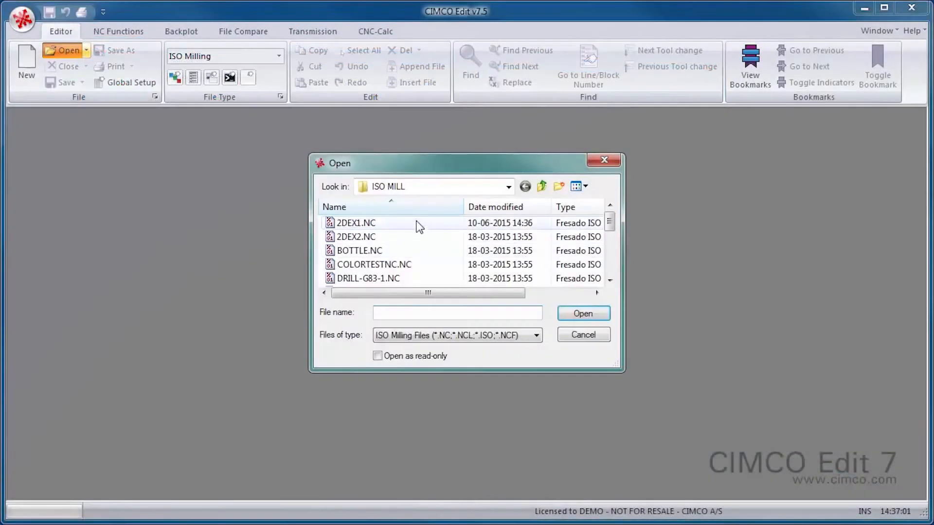
{"action": "double_click", "coordinate": [356, 222]}
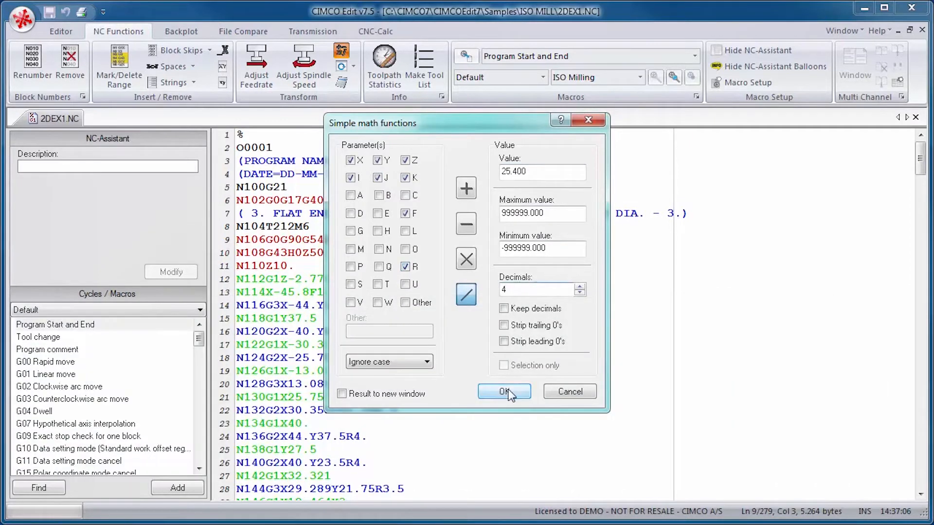
{"action": "left_click", "coordinate": [504, 390]}
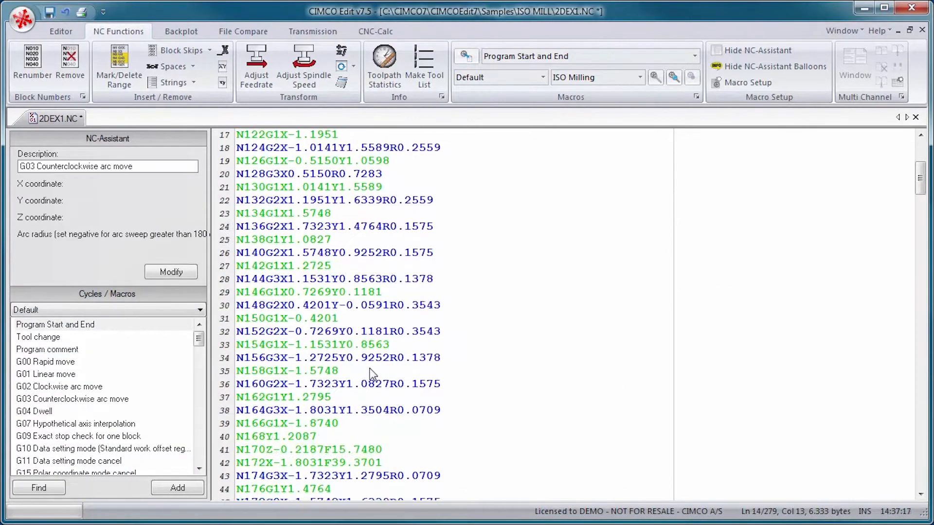
Step: Run the Heidenhain/ISO Converter on 2DEX1 from Fanuc format, sending the result to a new window
{"action": "left_click", "coordinate": [352, 49]}
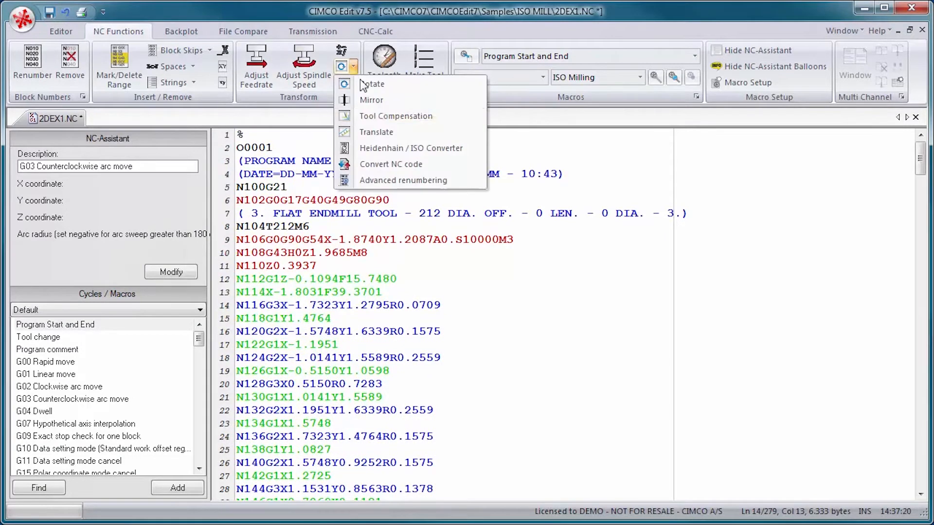
{"action": "left_click", "coordinate": [391, 164]}
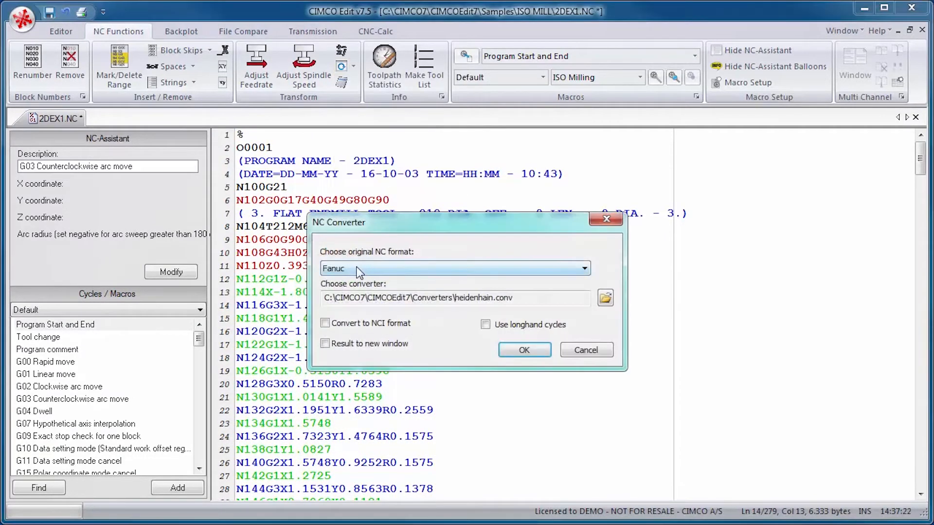
{"action": "left_click", "coordinate": [325, 343]}
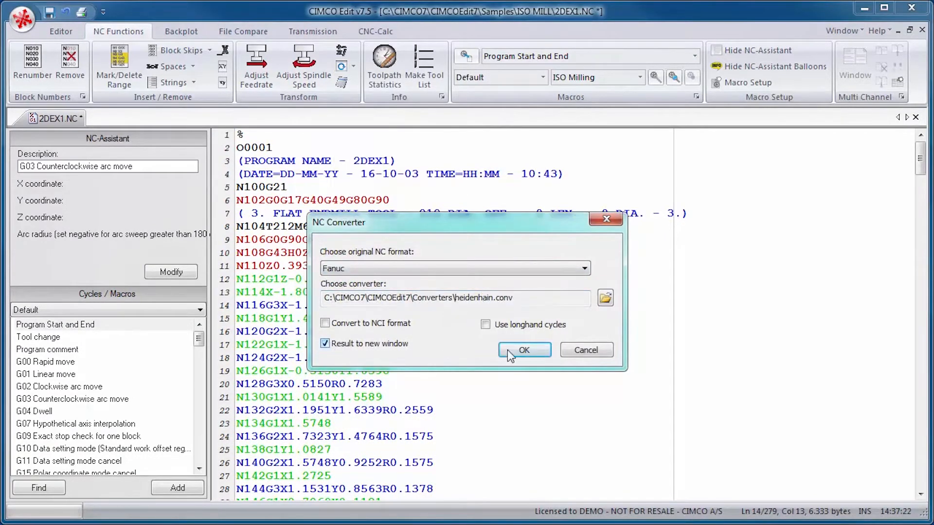
{"action": "left_click", "coordinate": [523, 350]}
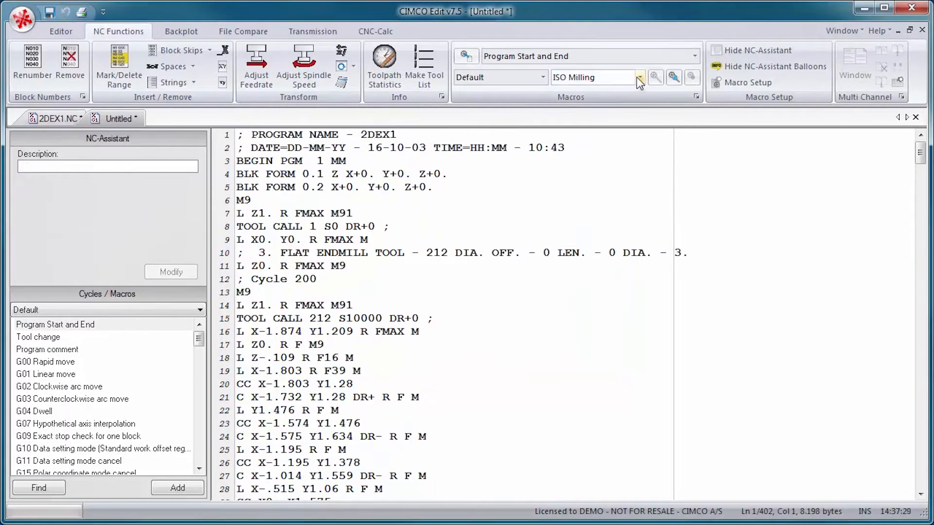
{"action": "left_click", "coordinate": [640, 78]}
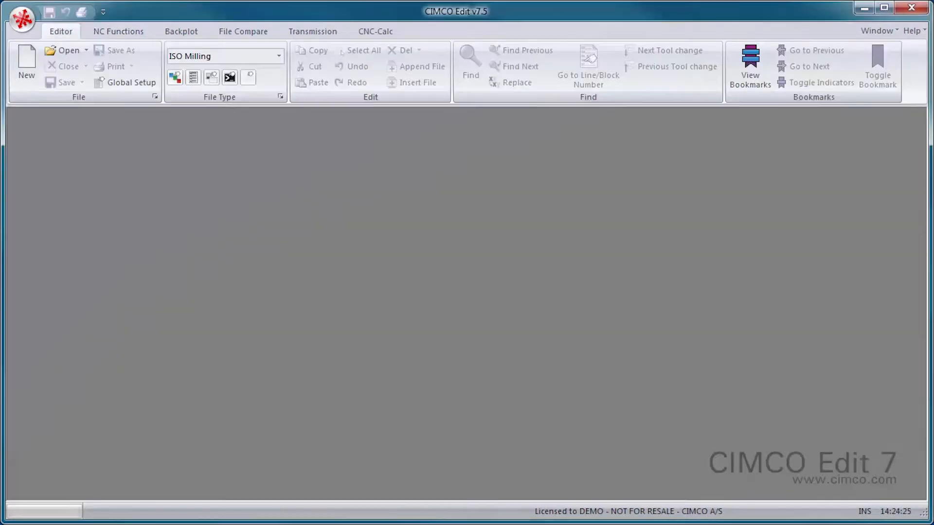
Step: Reload 2DEX1.NC and renumber all blocks from N100 in steps of 10
{"action": "left_click", "coordinate": [67, 50]}
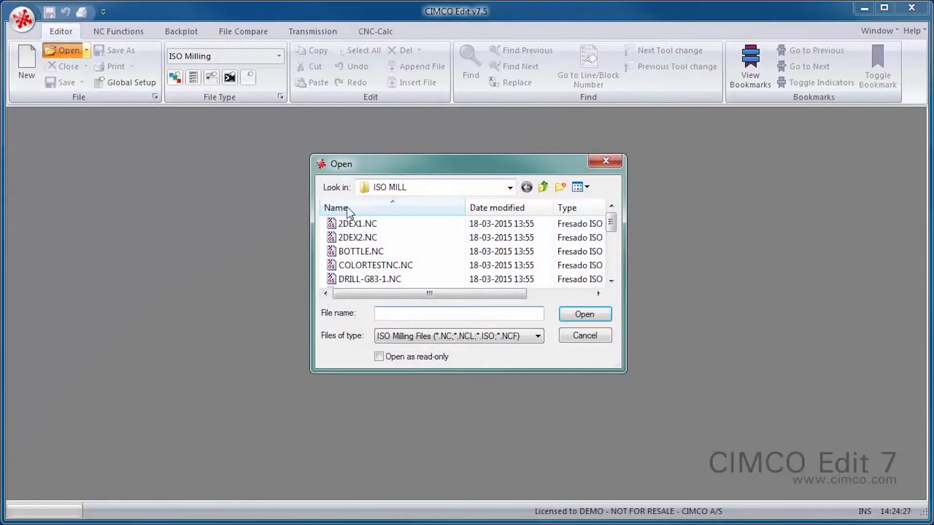
{"action": "double_click", "coordinate": [357, 223]}
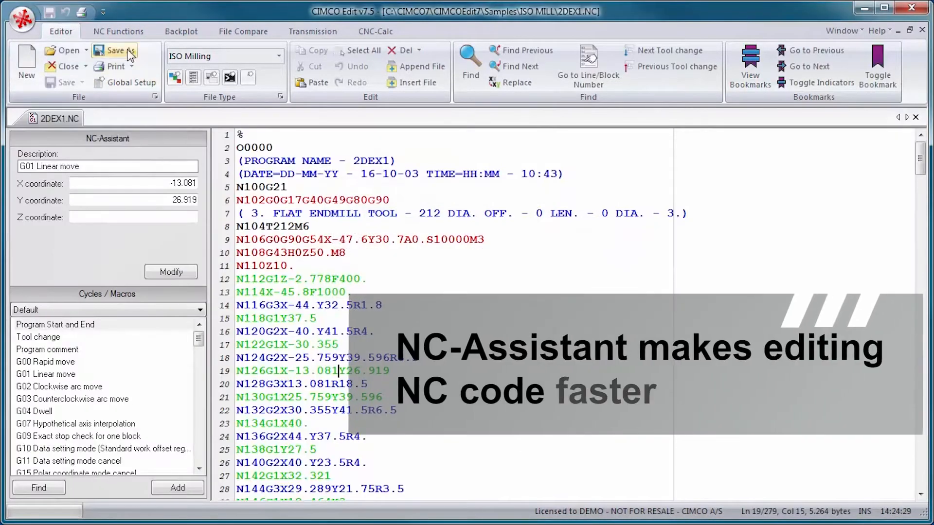
{"action": "left_click", "coordinate": [118, 31]}
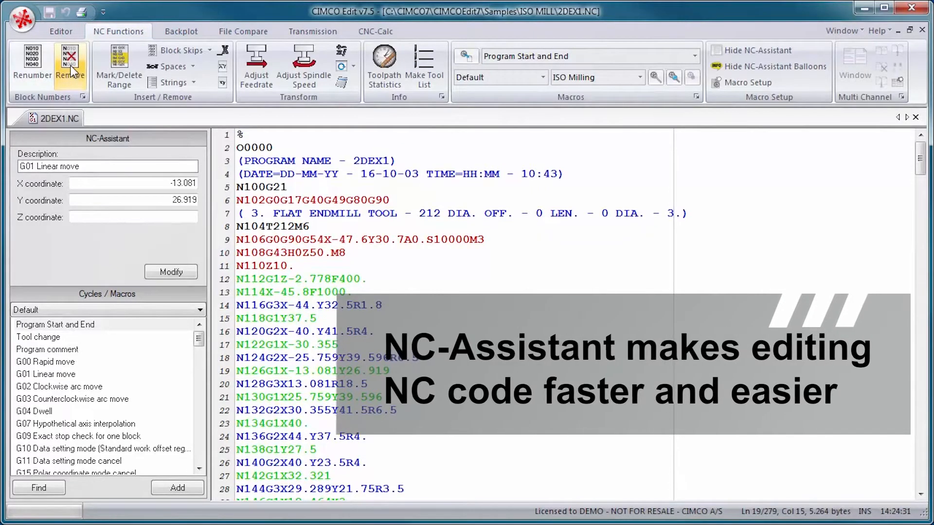
{"action": "left_click", "coordinate": [32, 65]}
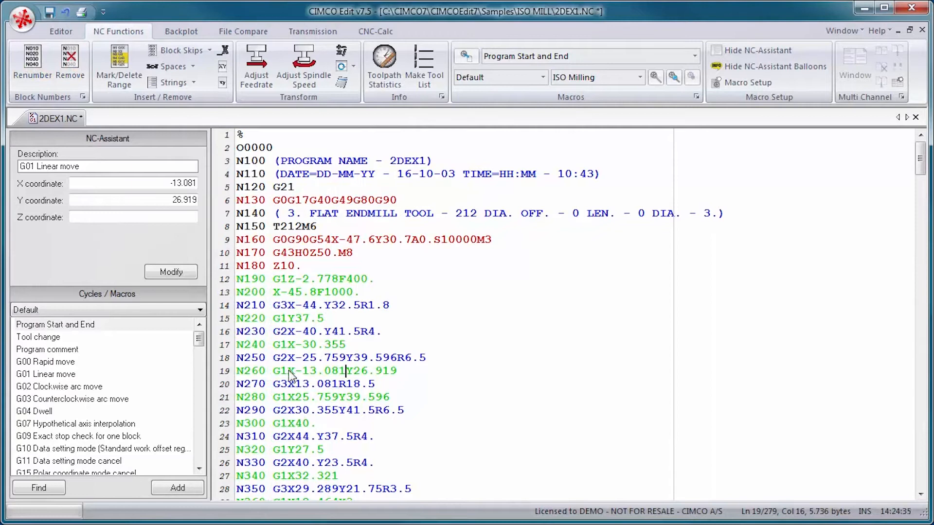
{"action": "mouse_move", "coordinate": [292, 371]}
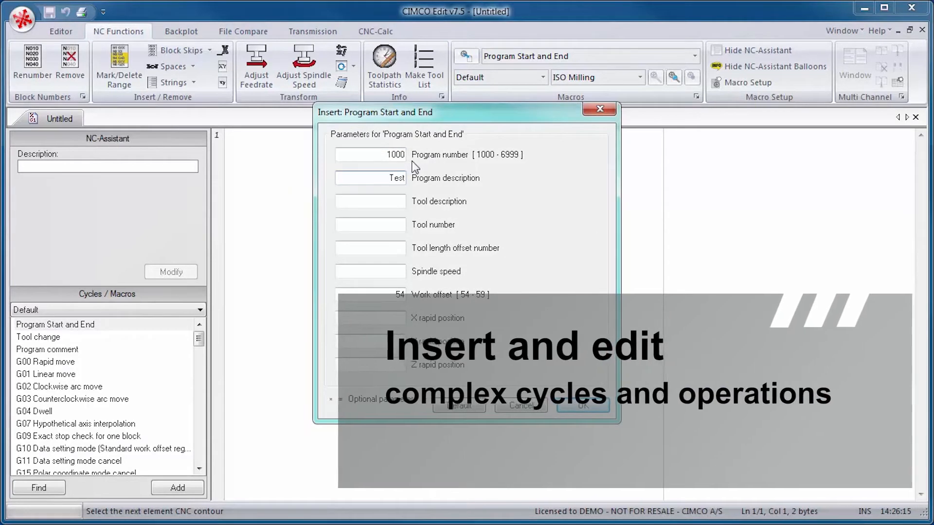
Step: Insert the Program Start and End macro with description 'Flat', program 1000, tool 10, spindle 2000
{"action": "type", "text": "Flat Mill"}
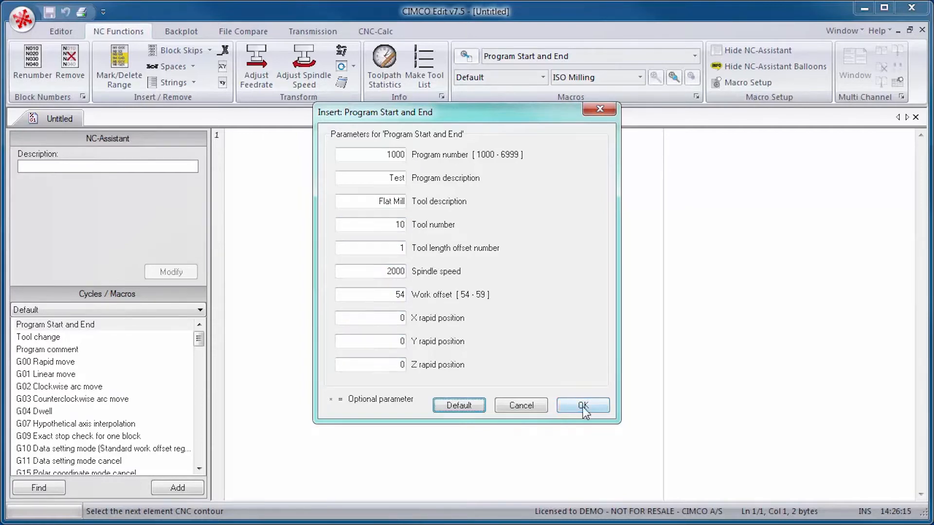
{"action": "left_click", "coordinate": [582, 405]}
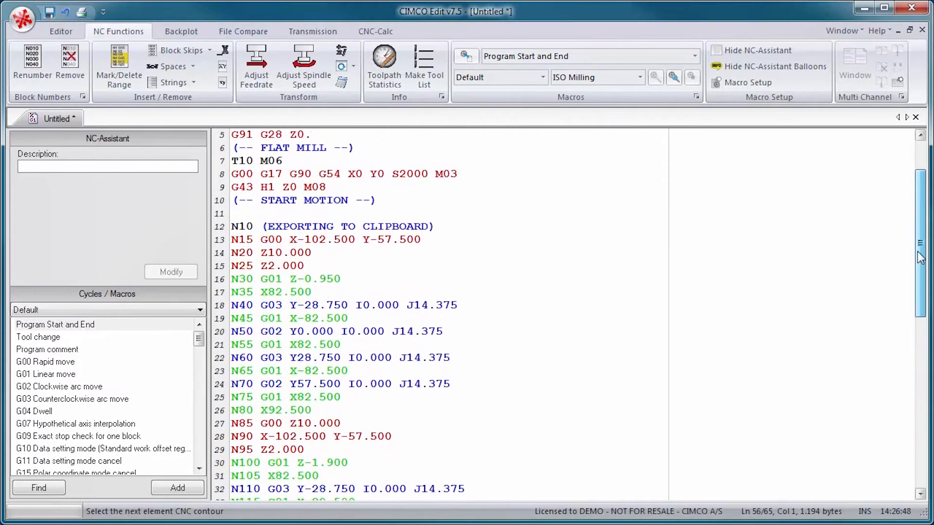
{"action": "scroll", "scroll_direction": "down", "scroll_amount": 3}
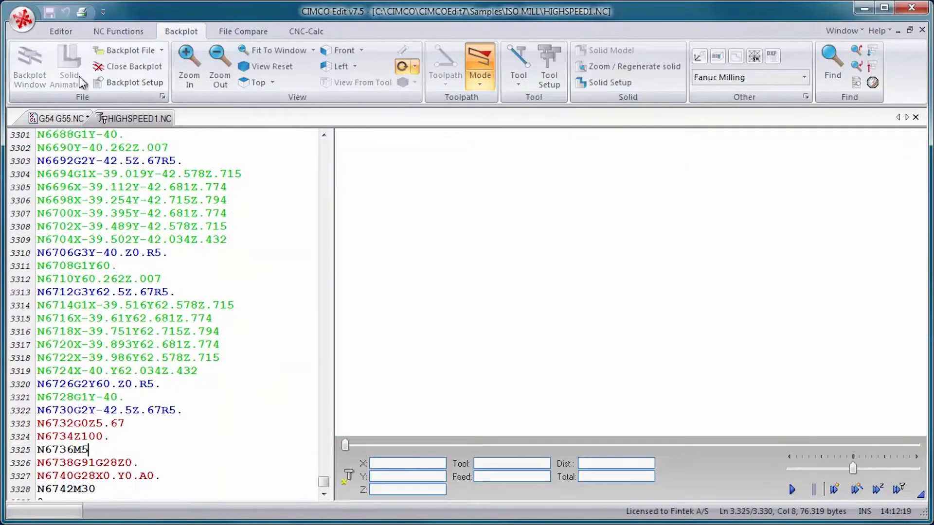
Step: Play the solid animation of HIGHSPEED1.NC to show the milled part
{"action": "left_click", "coordinate": [791, 489]}
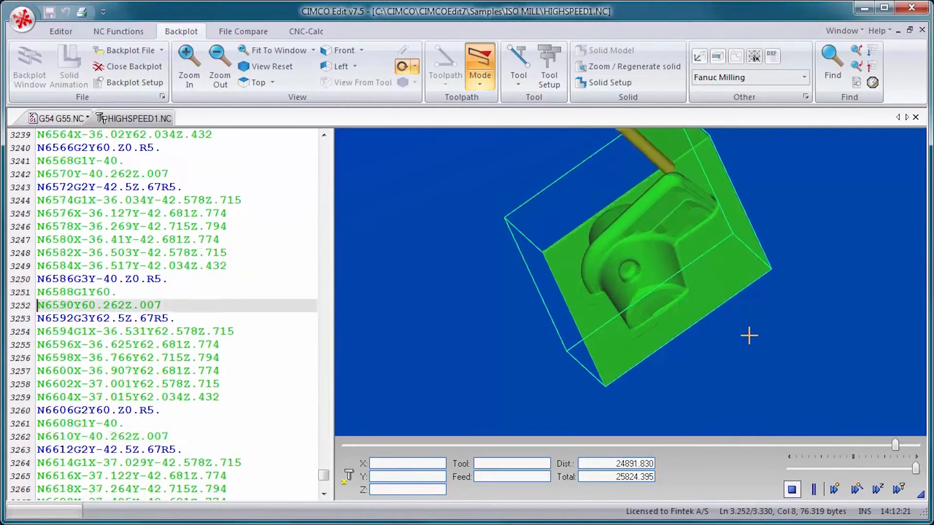
{"action": "left_click", "coordinate": [56, 119]}
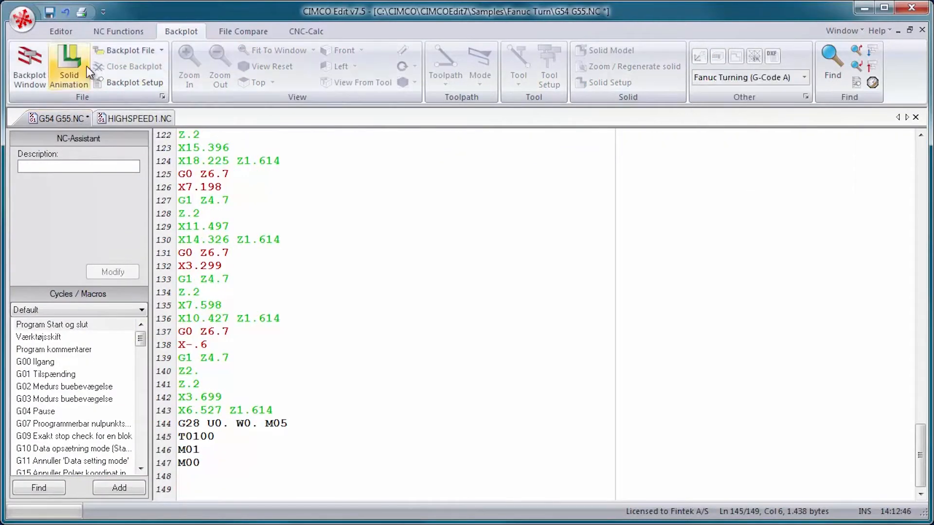
Step: Confirm the stock diameter and length in Solid Setup and run the G54 G55.NC turning simulation
{"action": "left_click", "coordinate": [609, 82]}
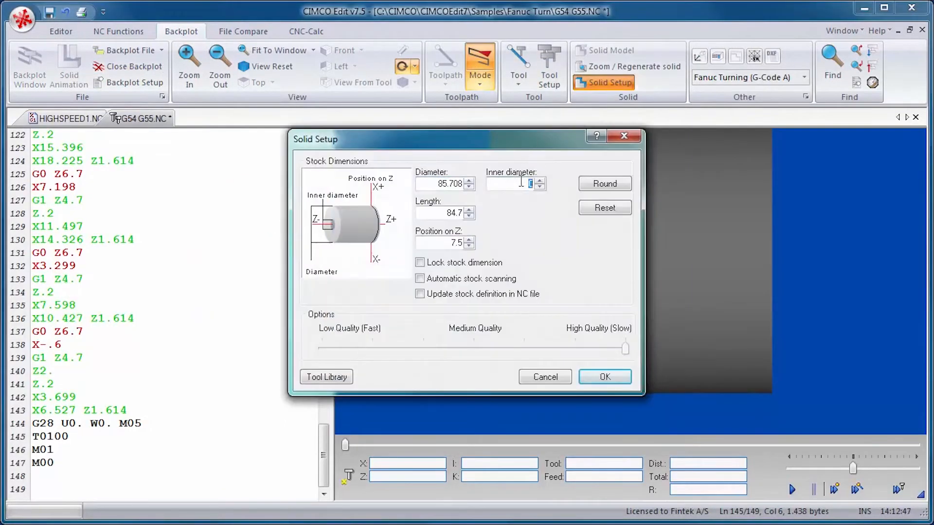
{"action": "left_click", "coordinate": [603, 376]}
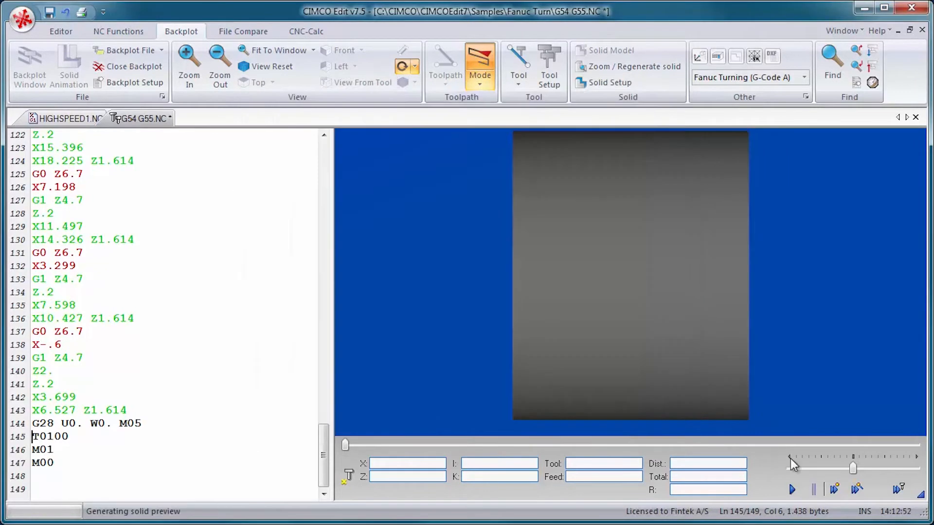
{"action": "left_click", "coordinate": [790, 489]}
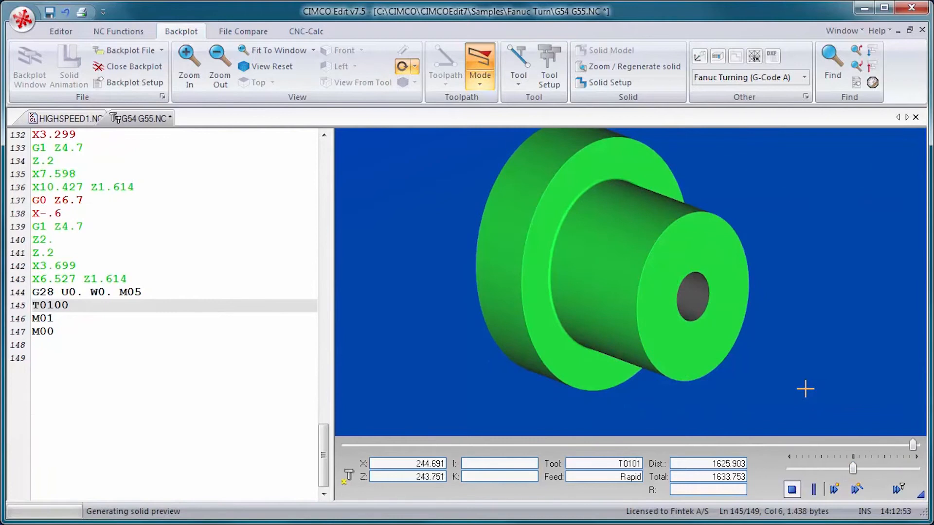
{"action": "left_click", "coordinate": [242, 31]}
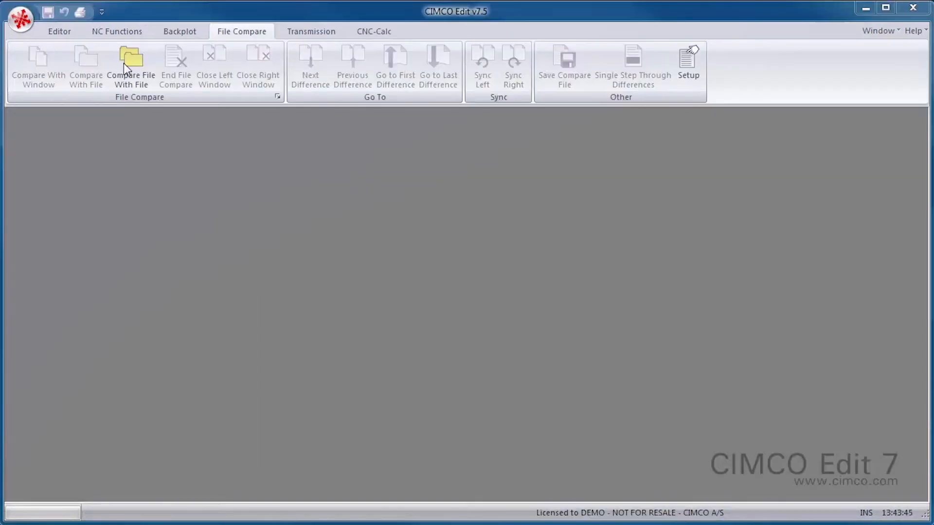
Step: Compare 00100.NC with its backup copy and step through the differences on lines 12, 62 and beyond
{"action": "left_click", "coordinate": [130, 65]}
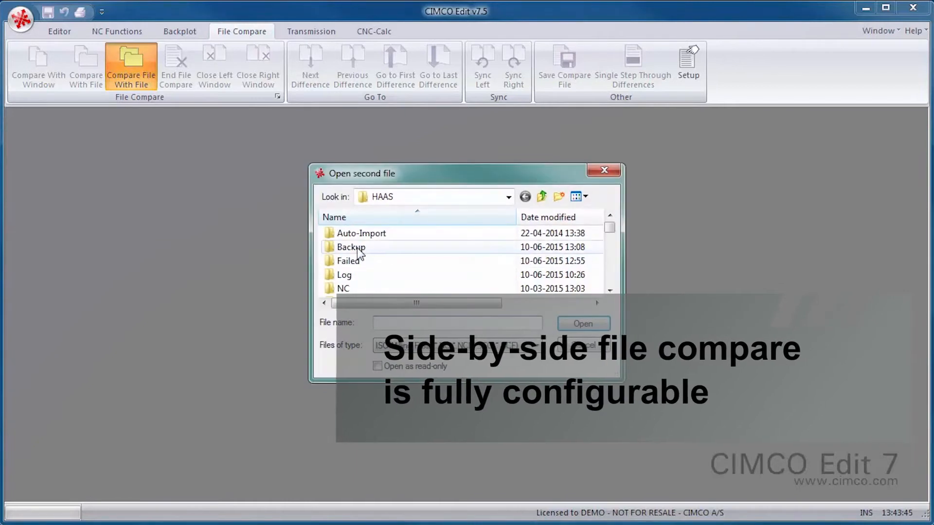
{"action": "left_click", "coordinate": [582, 323]}
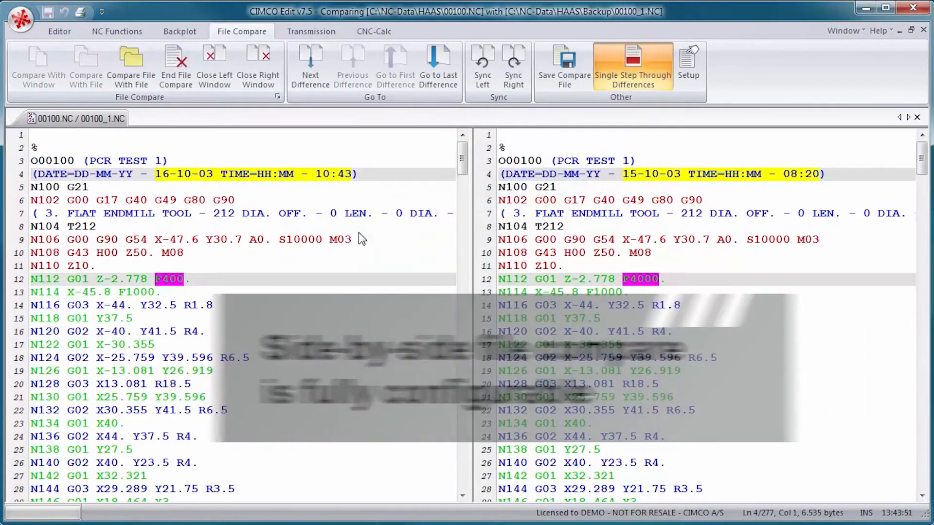
{"action": "left_click", "coordinate": [309, 65]}
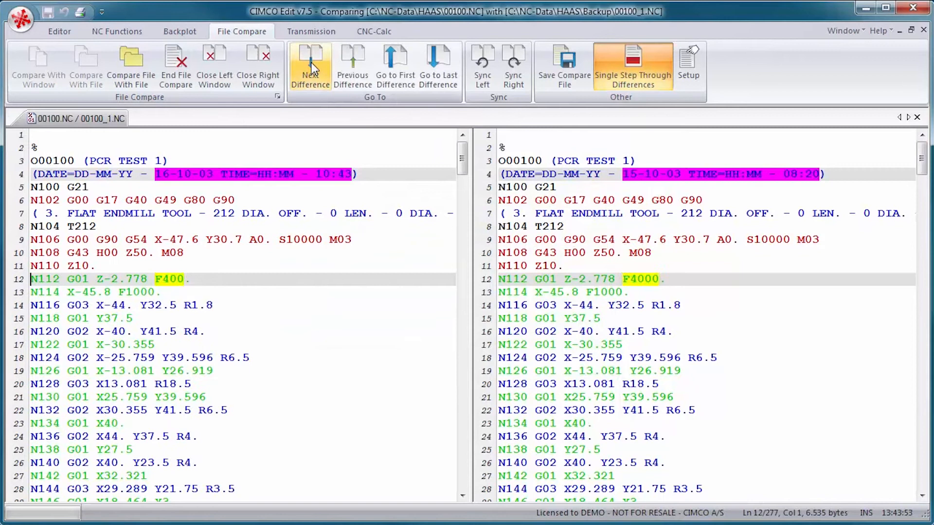
{"action": "left_click", "coordinate": [309, 65]}
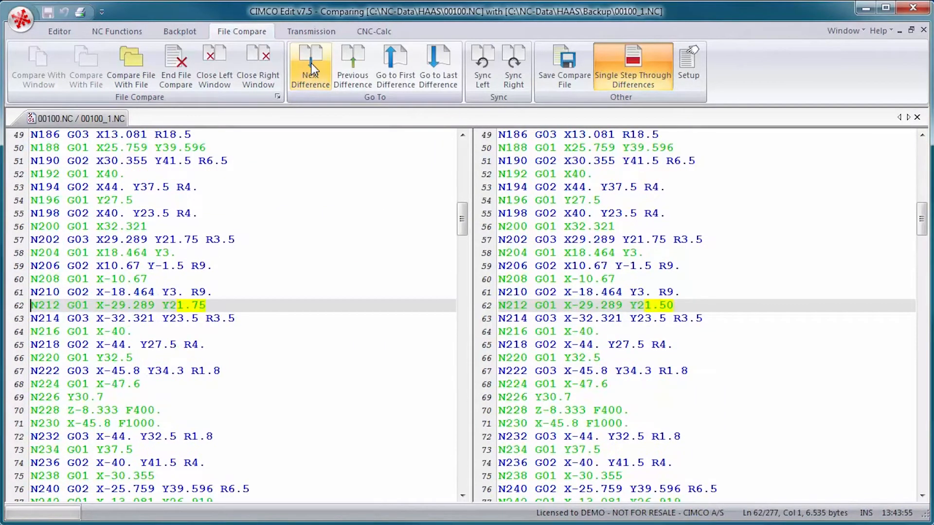
{"action": "left_click", "coordinate": [309, 65]}
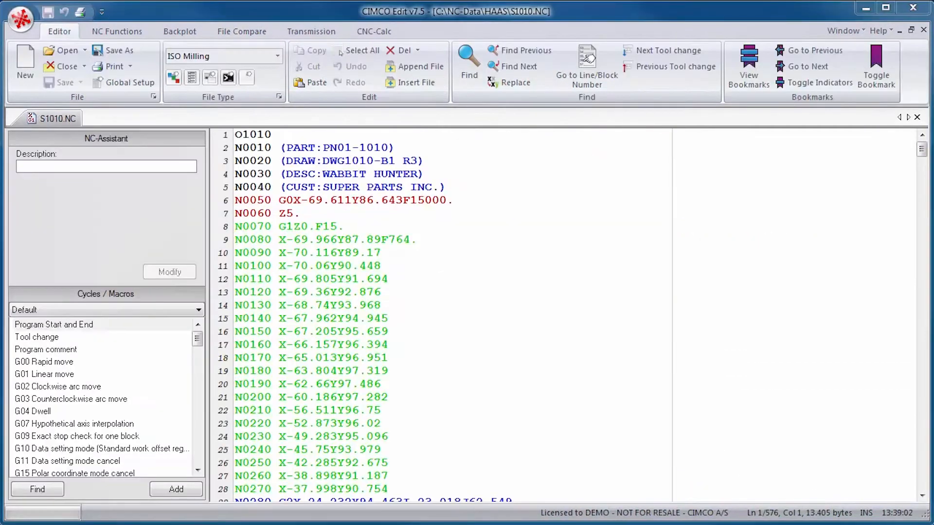
Step: Transmit S1010.NC to Machine 1 and acknowledge the Completed message
{"action": "left_click", "coordinate": [311, 32]}
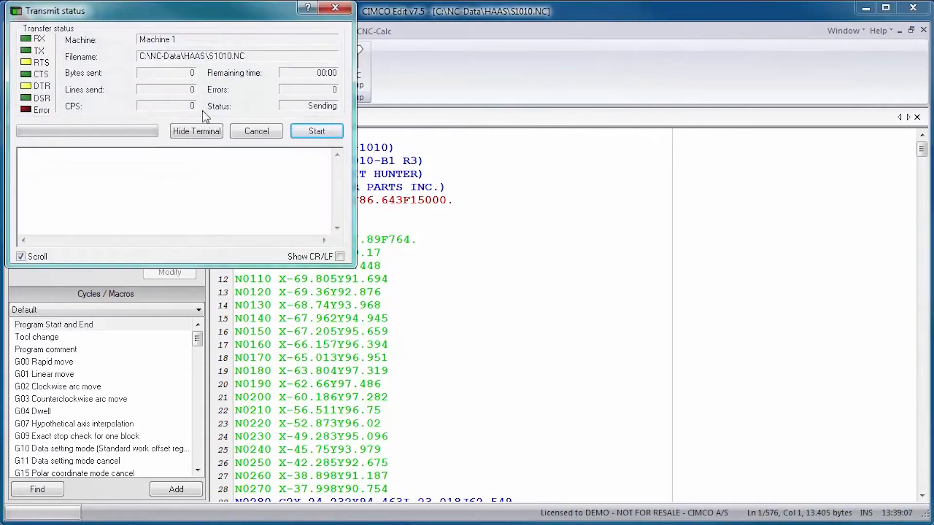
{"action": "left_click", "coordinate": [316, 131]}
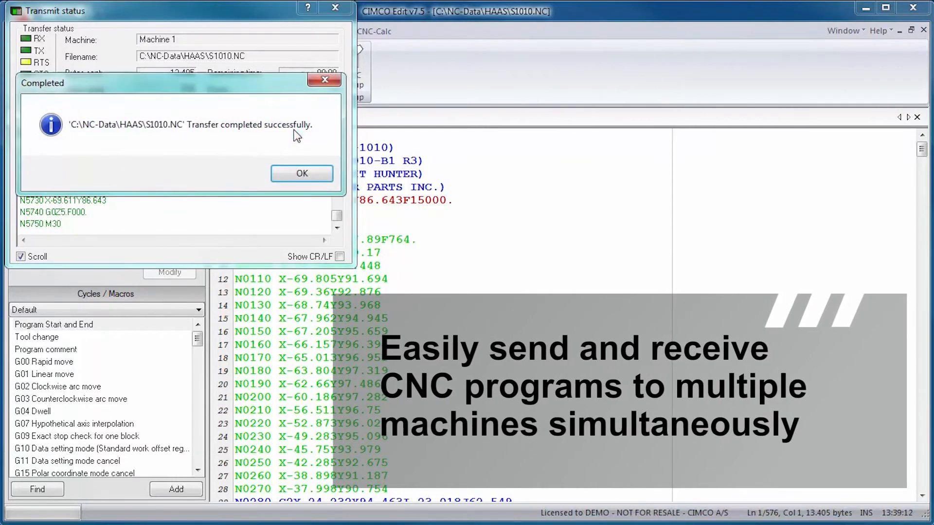
{"action": "left_click", "coordinate": [301, 173]}
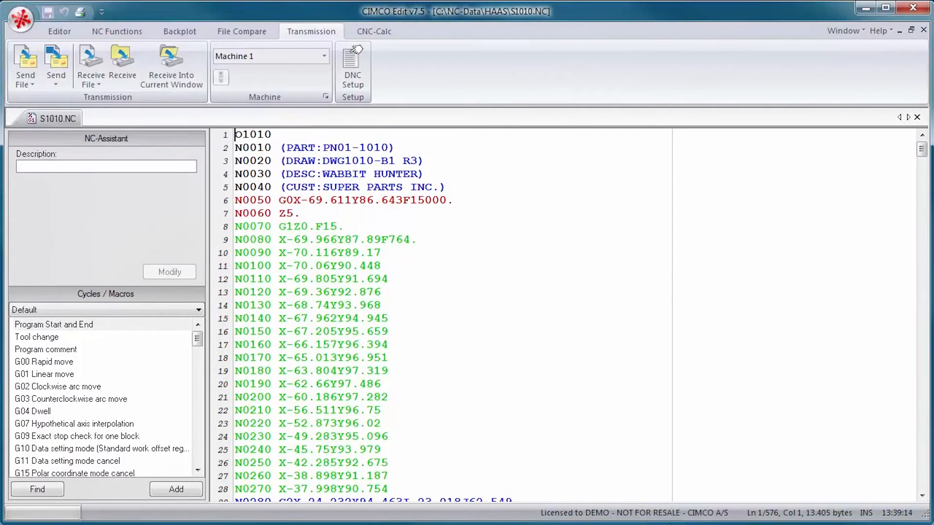
{"action": "left_click", "coordinate": [373, 31]}
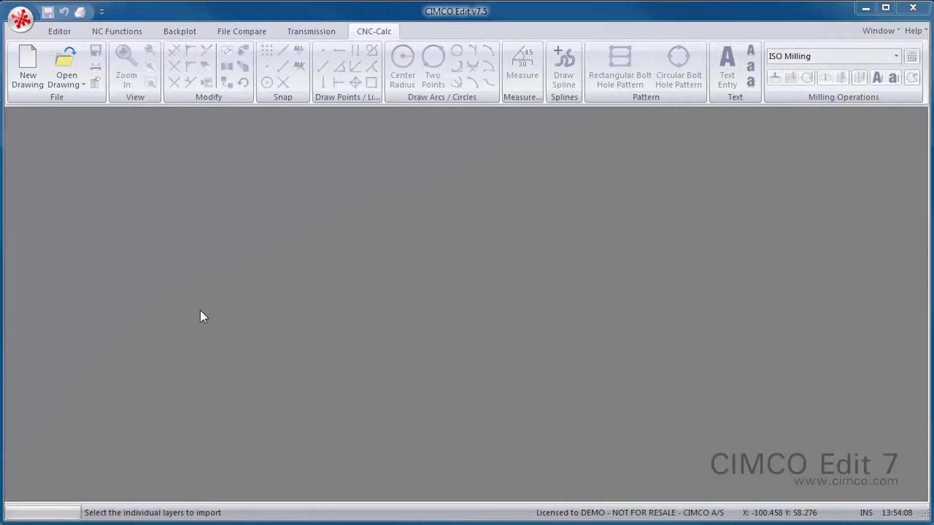
Step: Load tutorial 1.cdd in CNC-Calc and select the outer contour for face milling
{"action": "left_click", "coordinate": [66, 62]}
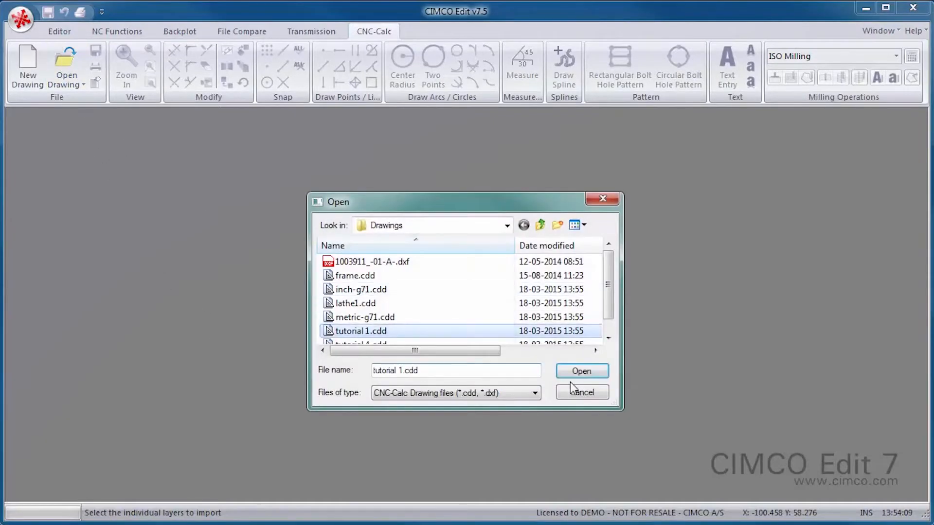
{"action": "left_click", "coordinate": [581, 371]}
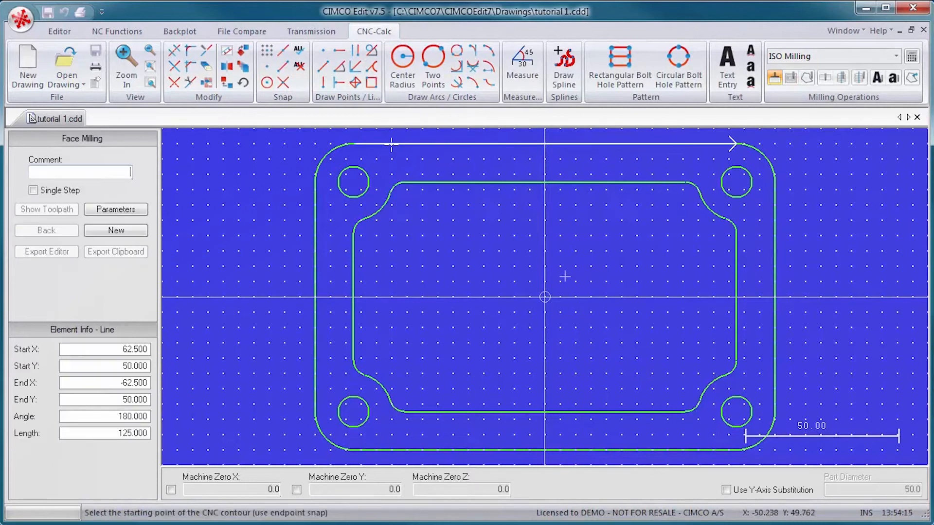
{"action": "left_click", "coordinate": [115, 209]}
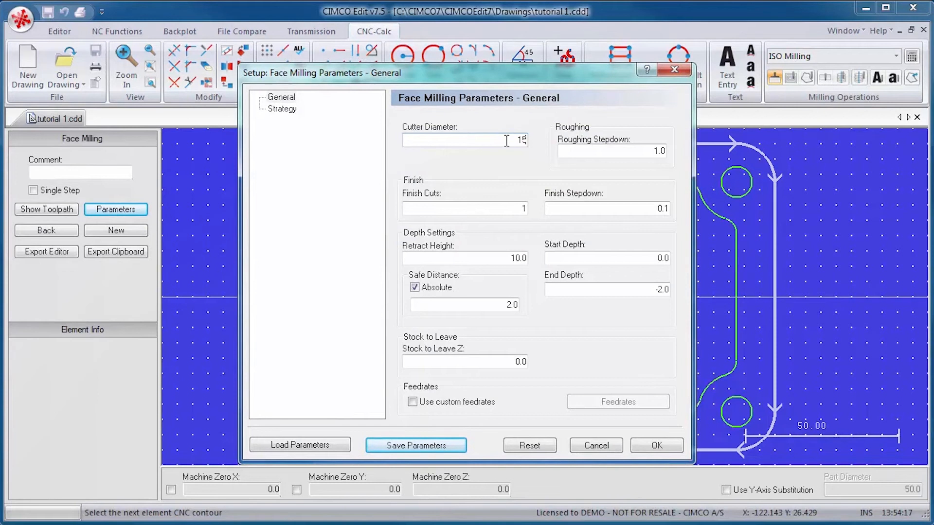
Step: Apply the face milling parameters and export the generated NC code to the editor
{"action": "left_click", "coordinate": [655, 445]}
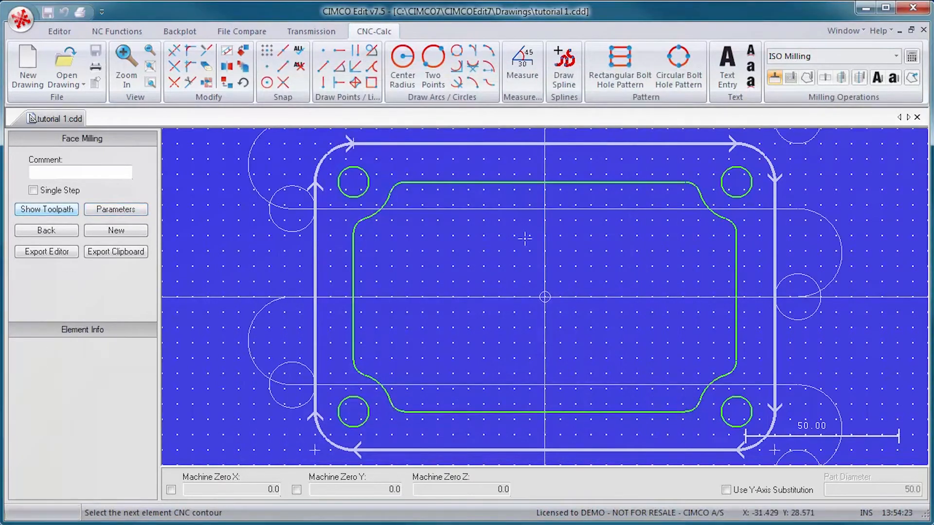
{"action": "mouse_move", "coordinate": [299, 270]}
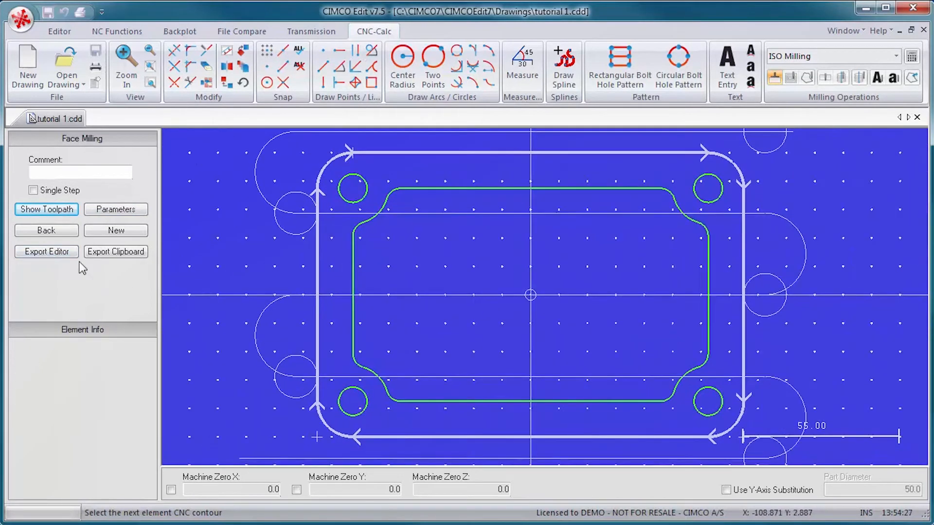
{"action": "left_click", "coordinate": [46, 251]}
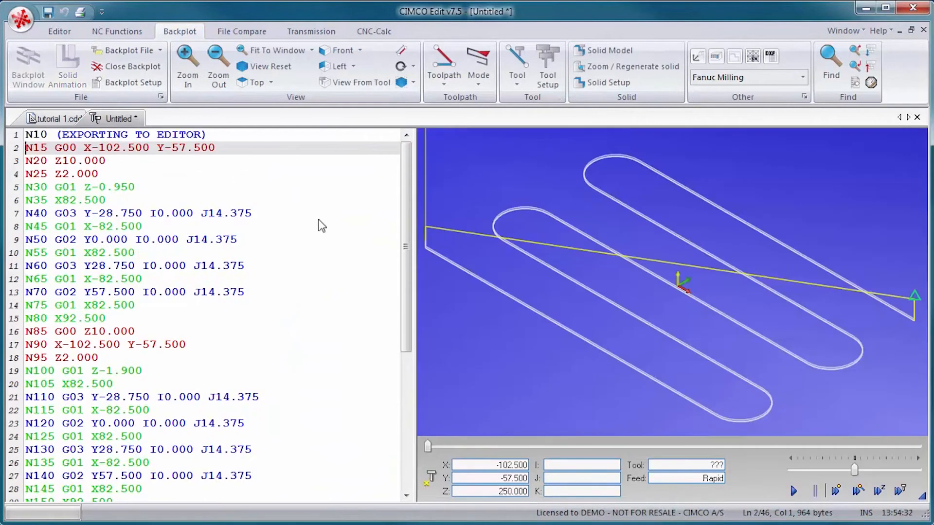
{"action": "left_click", "coordinate": [66, 50]}
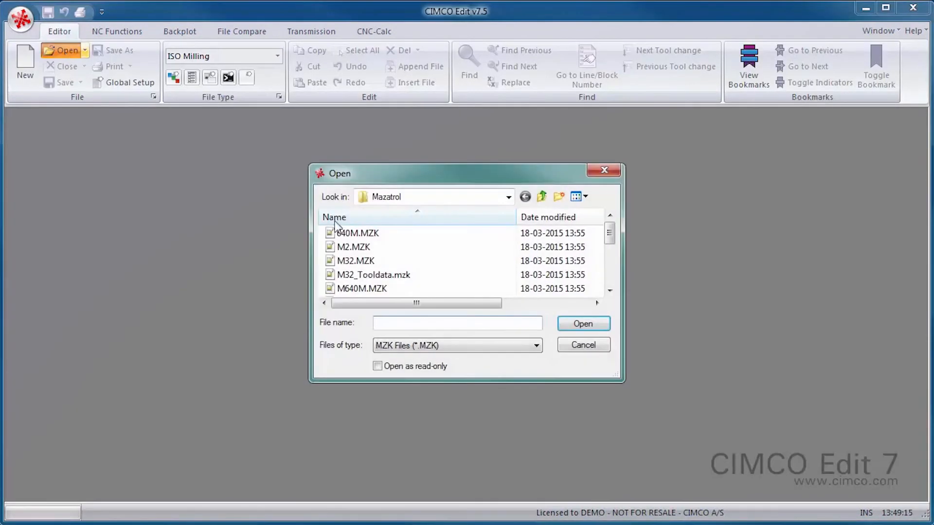
Step: View 640M.MZK in English, then begin loading the Mazatrol file DEMO-DAYS.PBF
{"action": "double_click", "coordinate": [357, 232]}
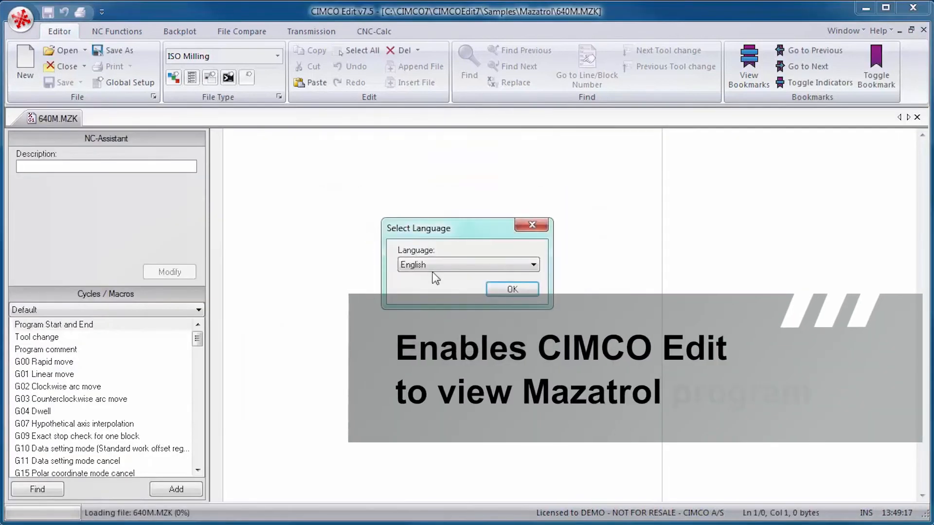
{"action": "left_click", "coordinate": [510, 289]}
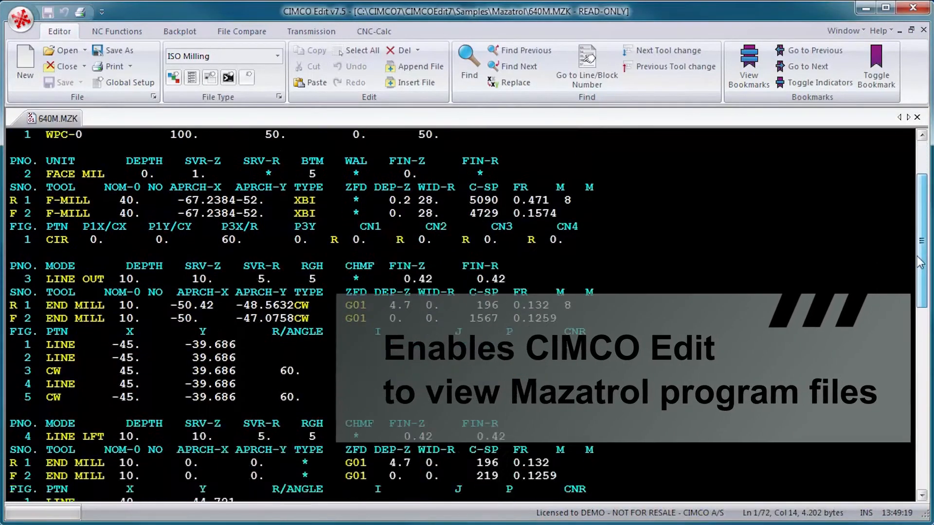
{"action": "scroll", "scroll_direction": "down", "scroll_amount": 3}
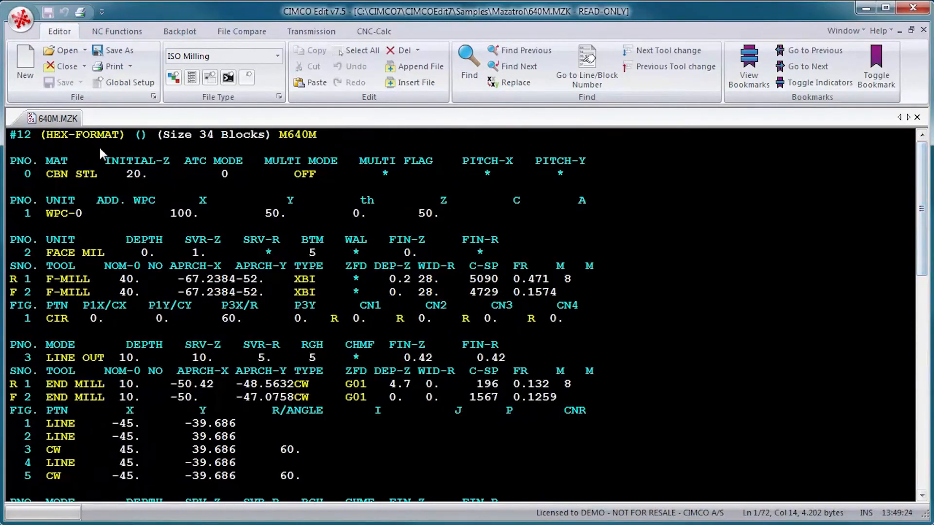
{"action": "double_click", "coordinate": [83, 134]}
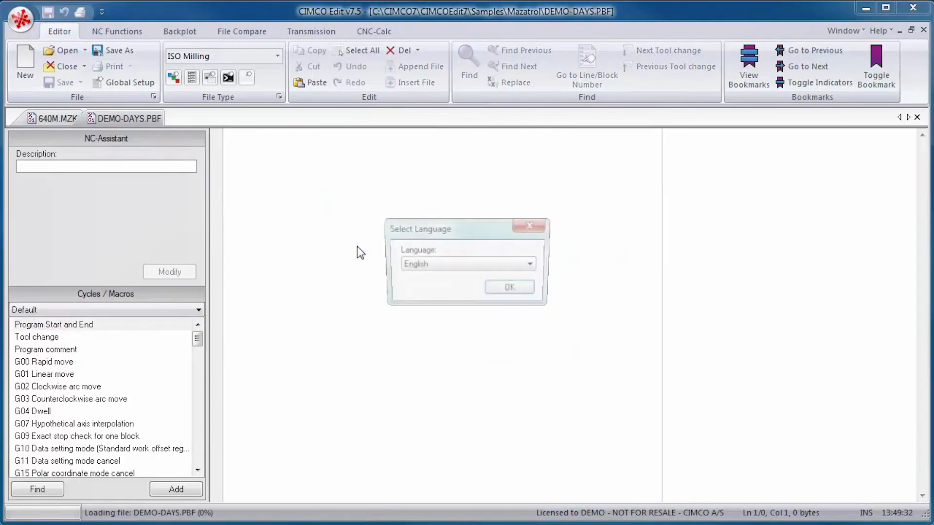
Step: Confirm the language for DEMO-DAYS.PBF and review it to the last unit and back
{"action": "left_click", "coordinate": [509, 286]}
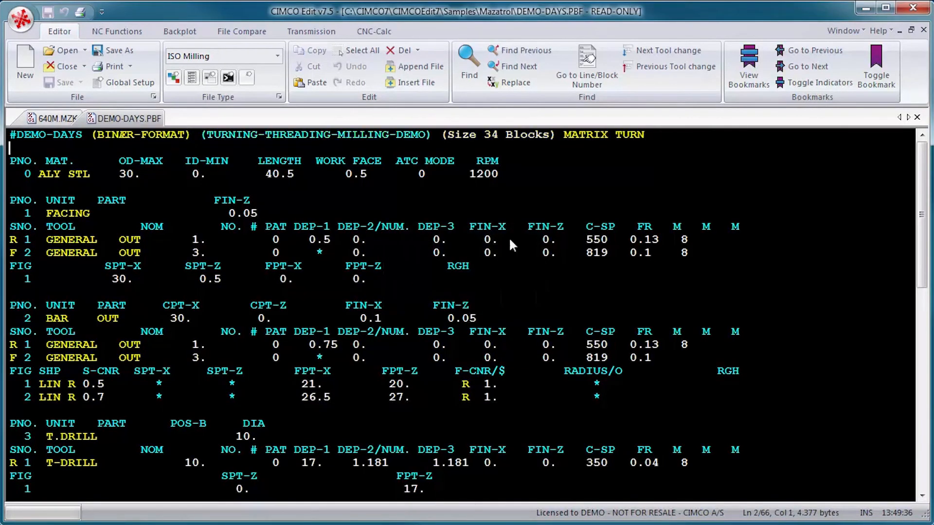
{"action": "scroll", "scroll_direction": "down", "scroll_amount": 3}
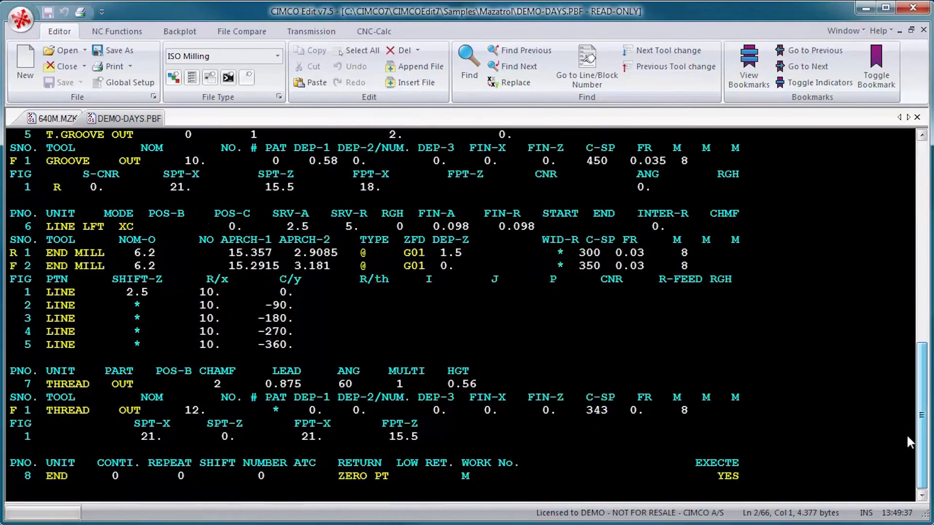
{"action": "scroll", "scroll_direction": "up", "scroll_amount": 3}
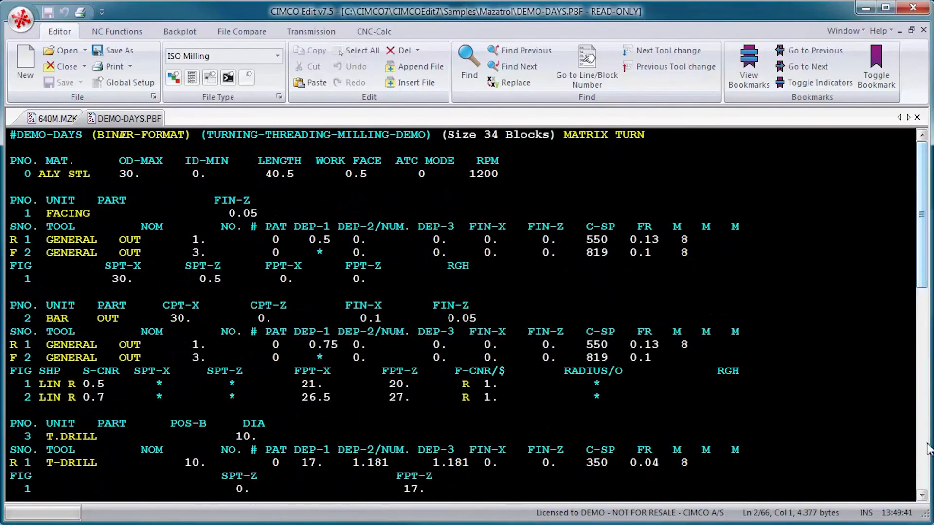